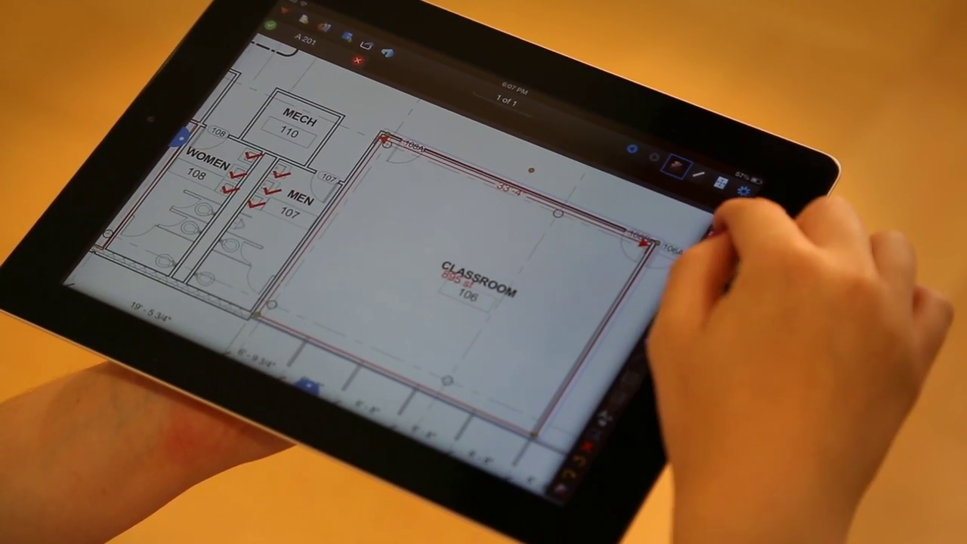
Open the colour palette for the Classroom 106 area measurement markup.
left_click(714, 174)
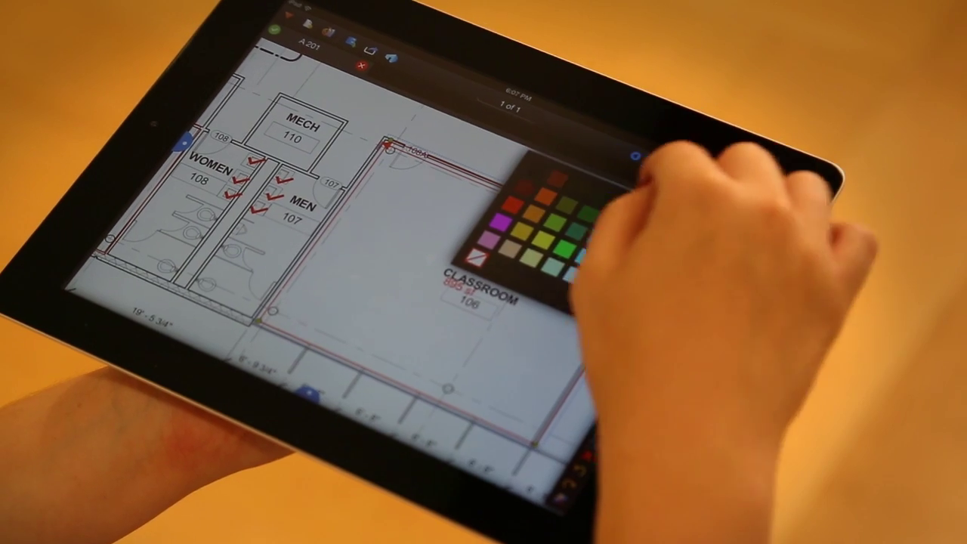